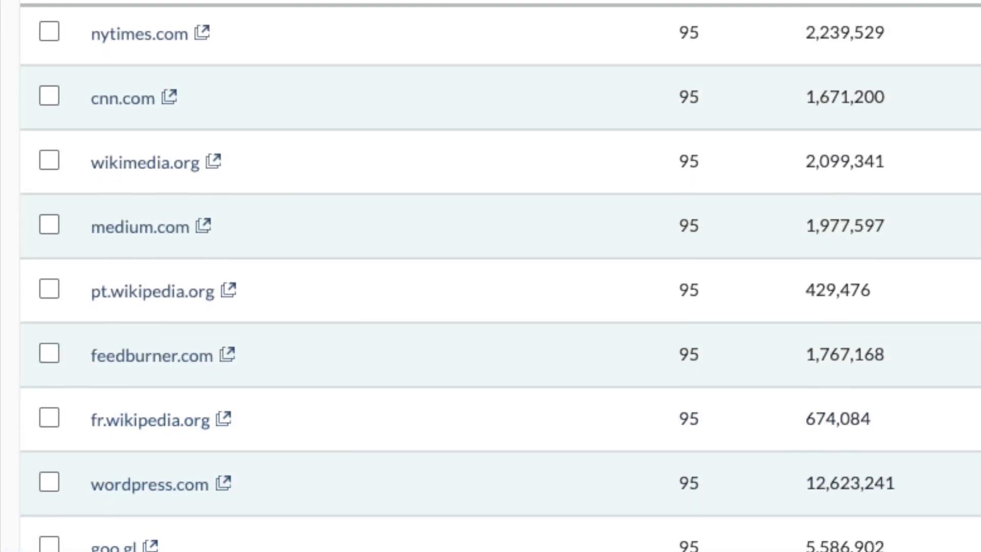
Step: View Moz Pro's Explore by Site keyword research comparing shopify.com with wix.com
scroll(down, 3)
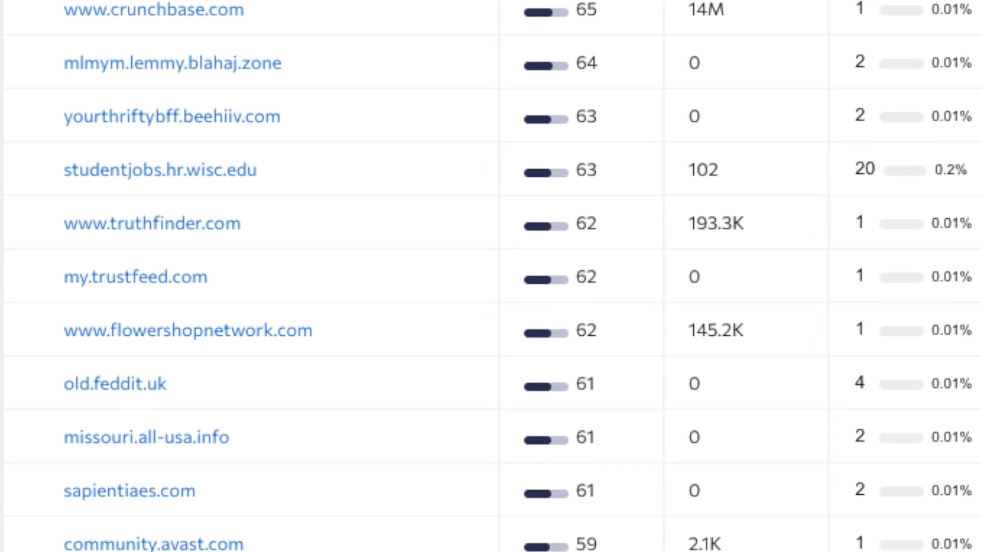
scroll(down, 3)
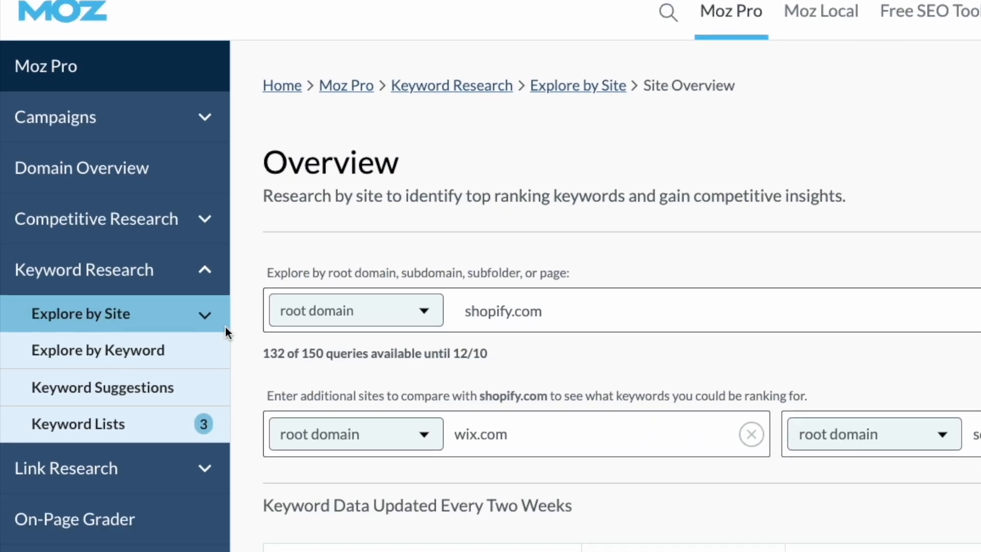
click(81, 312)
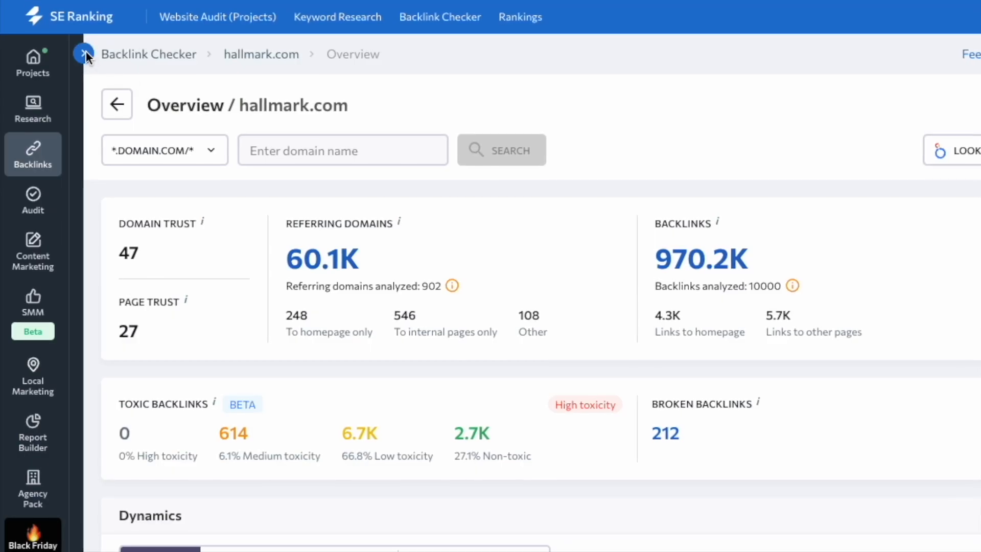
Step: Browse SE Ranking's sidebar, opening the keyword research and backlink tool menus
click(83, 55)
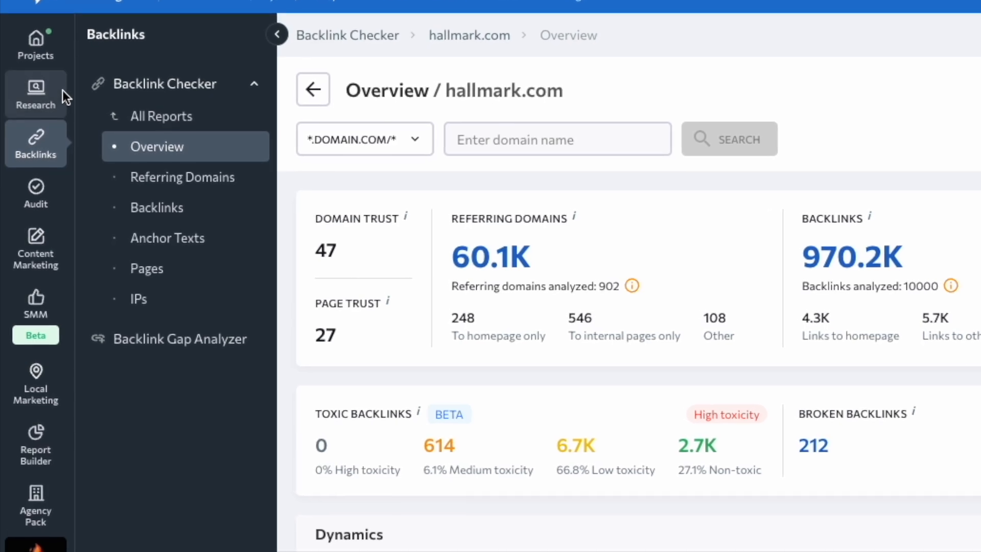
click(36, 94)
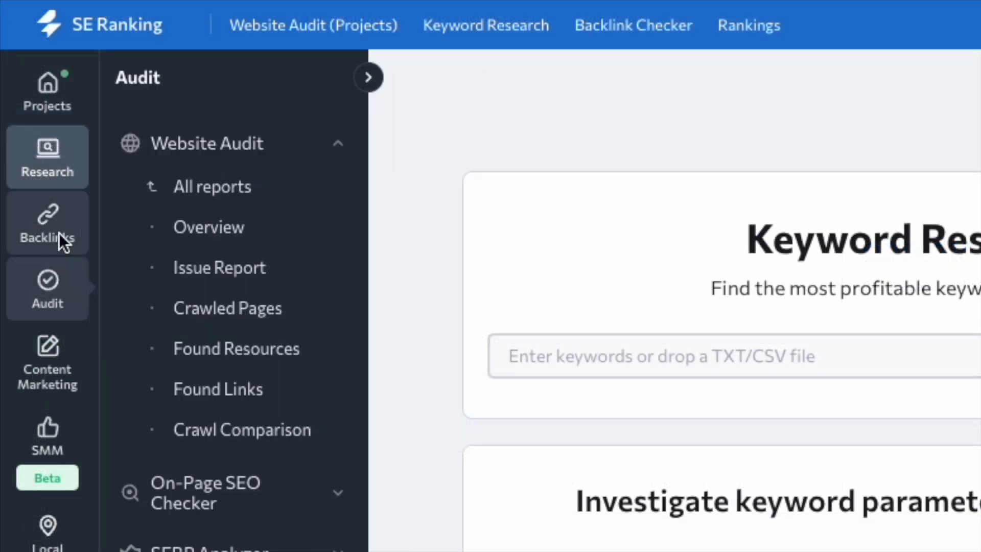
click(47, 157)
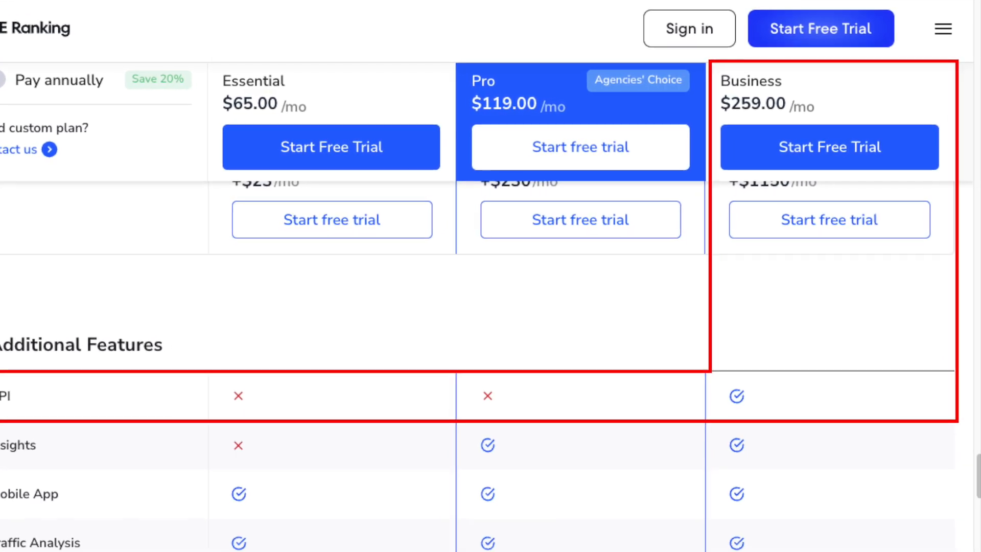
Step: Scroll the SE Ranking pricing page to the Additional Features table's API row
scroll(down, 3)
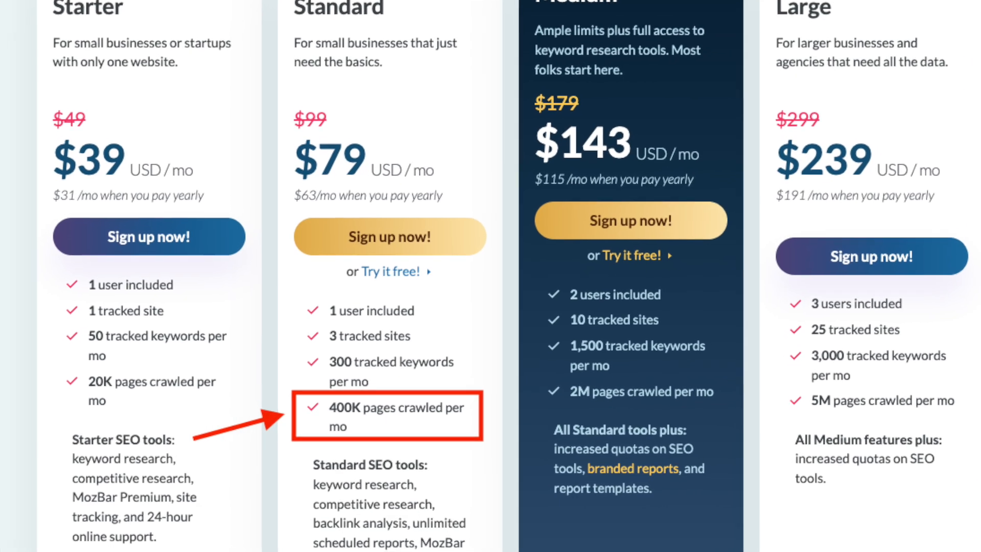
Step: Scroll the pricing table to the Website Audit limits of 100,000 pages on Essential
scroll(down, 3)
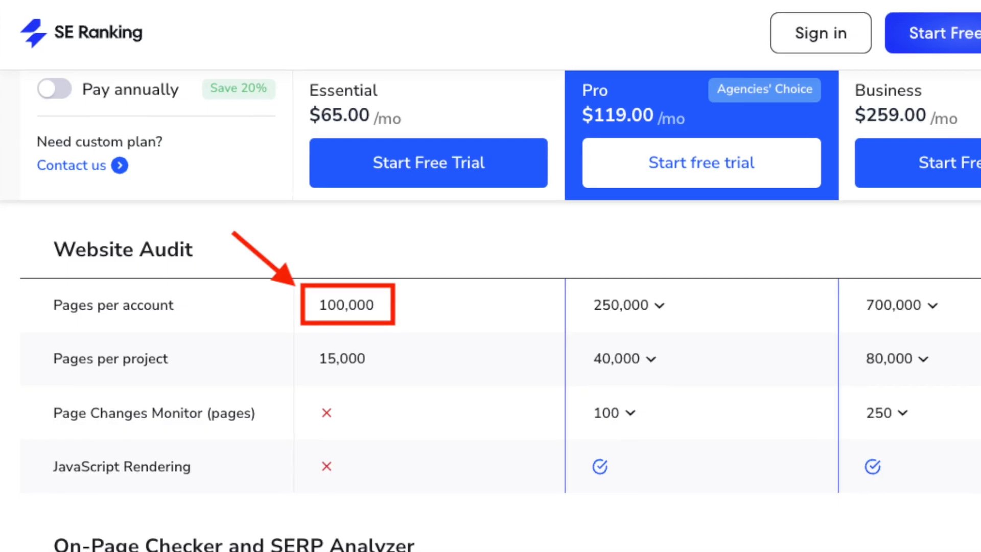
scroll(down, 3)
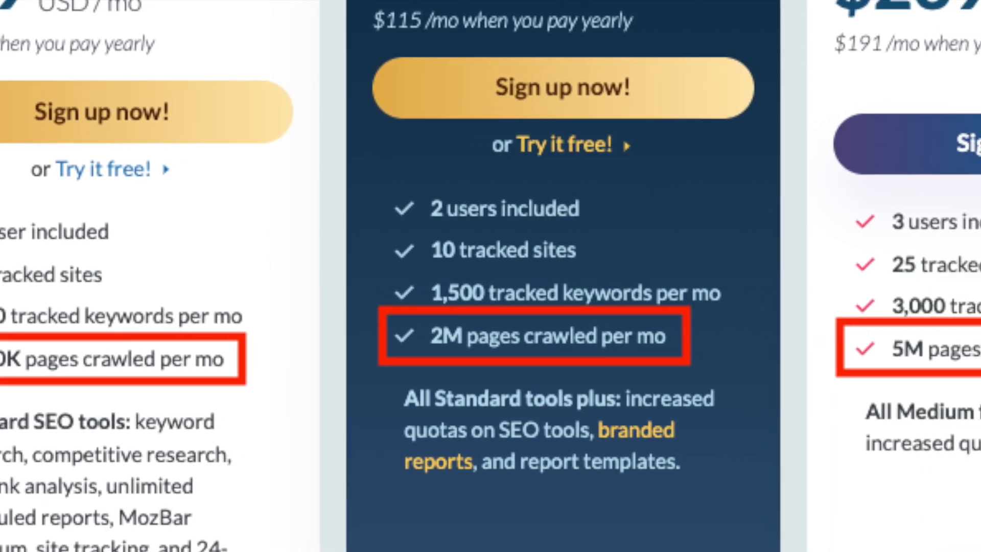
scroll(right, 3)
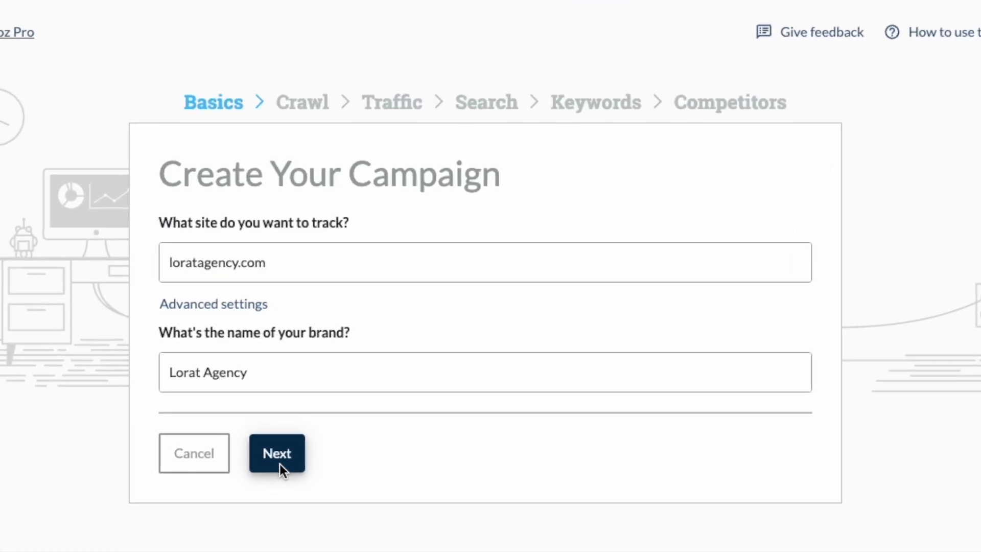
Step: Submit the campaign basics for loratagency.com with brand name Lorat Agency via Next
click(276, 453)
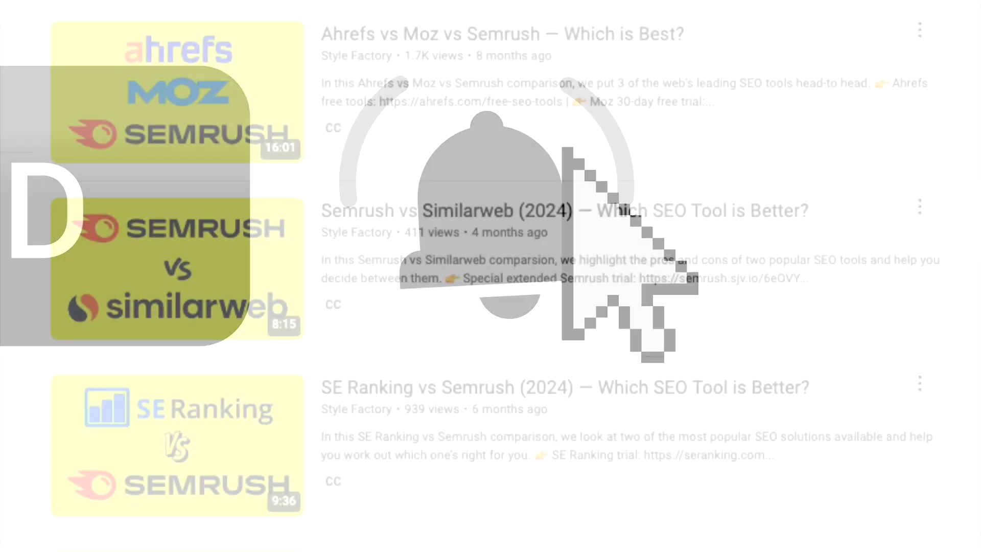
Step: Scroll the Style Factory channel's list of SEO tool comparison videos
scroll(down, 3)
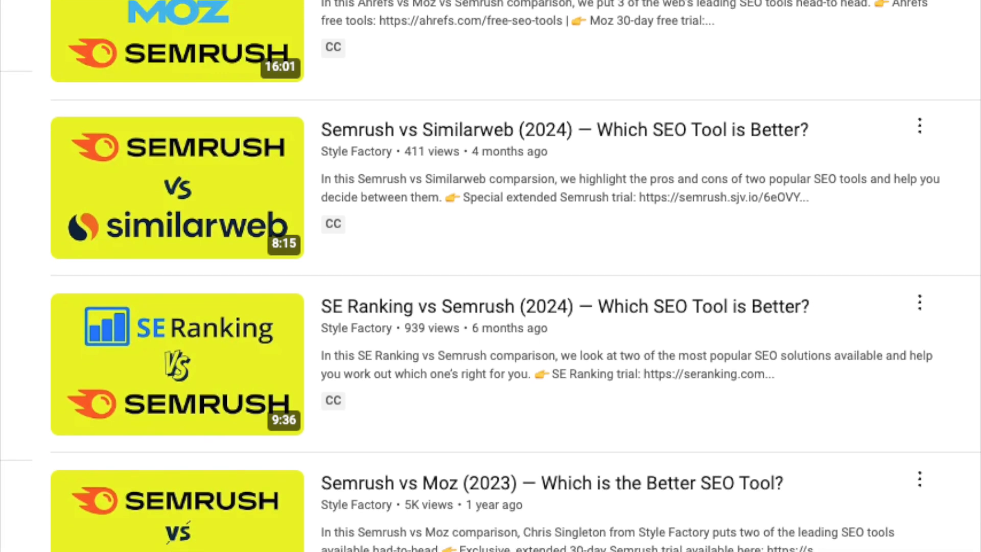
scroll(down, 3)
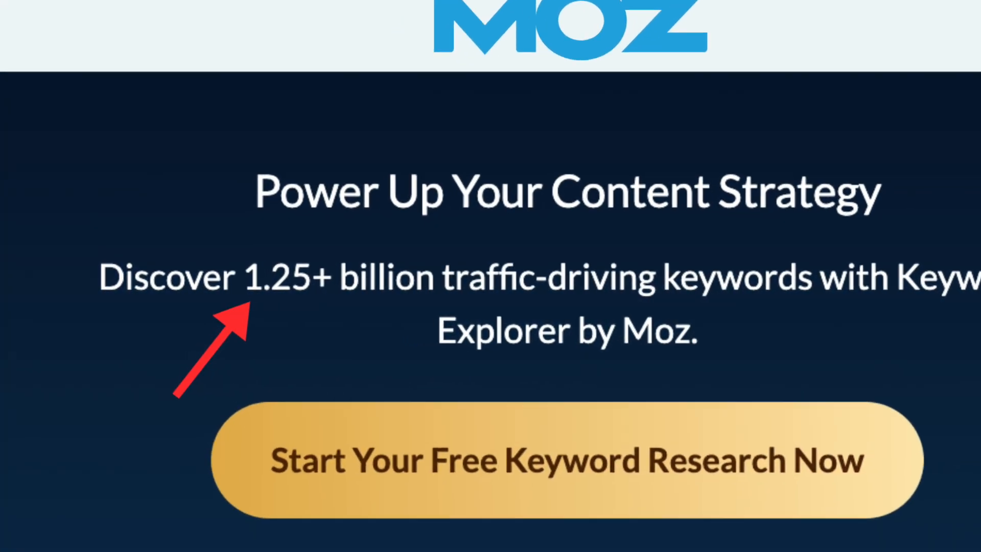
Step: Move from Moz's 1.25+ billion keywords landing page to SE Ranking's keyword suggestions
click(563, 460)
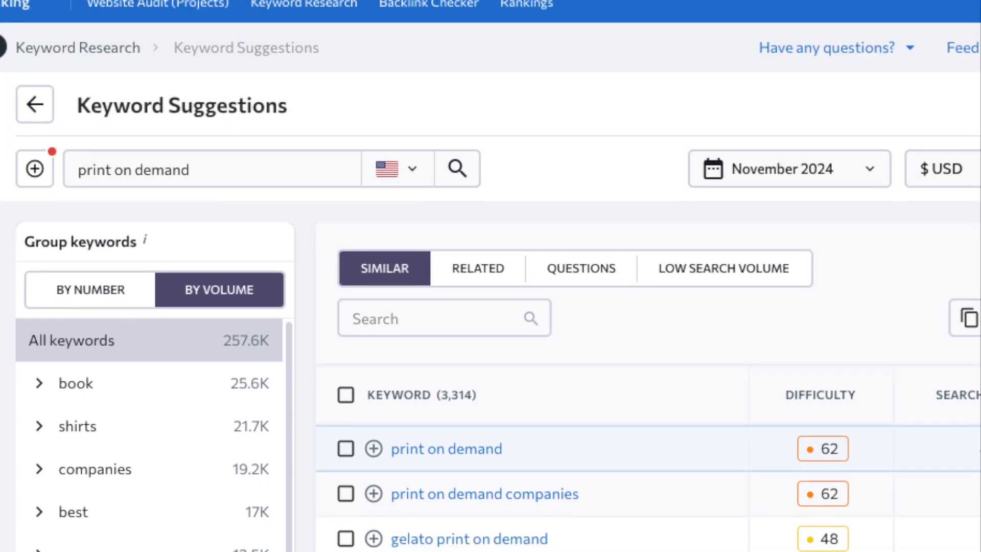
Step: Scroll past the 'print on demand' suggestions to SE Ranking's public Keyword Suggestion Tool page
scroll(down, 3)
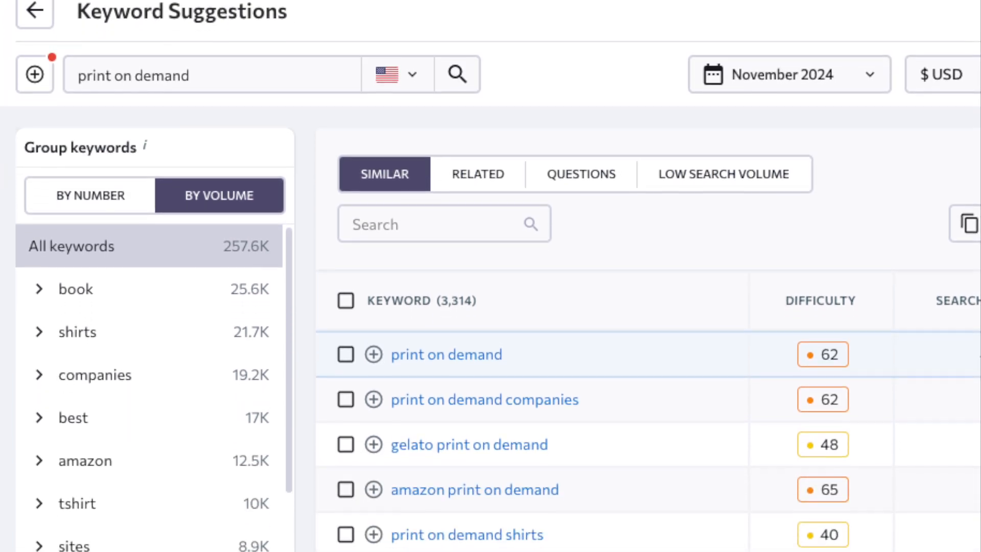
scroll(down, 3)
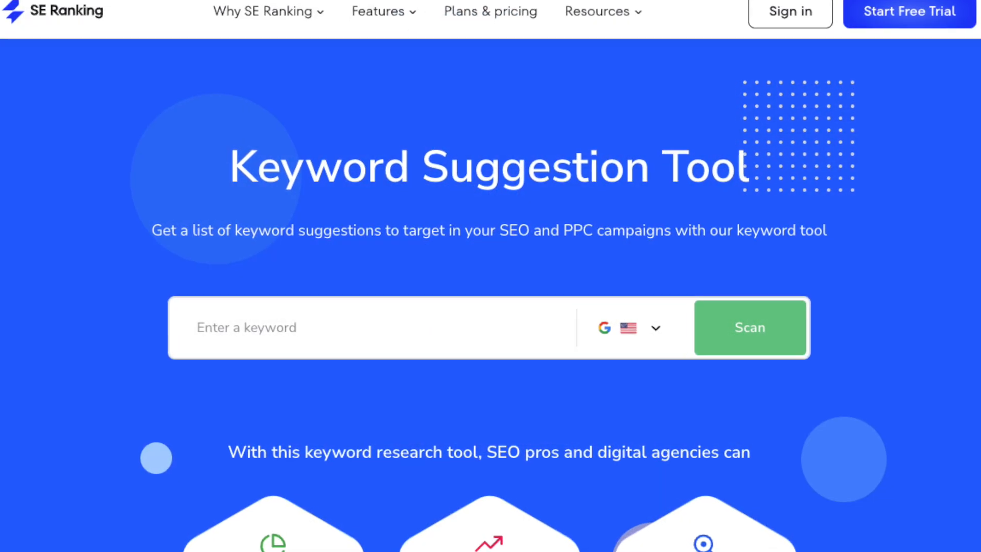
Step: Scroll the domain overview to the US Organic Traffic card showing 44.3M clicks per month
scroll(down, 3)
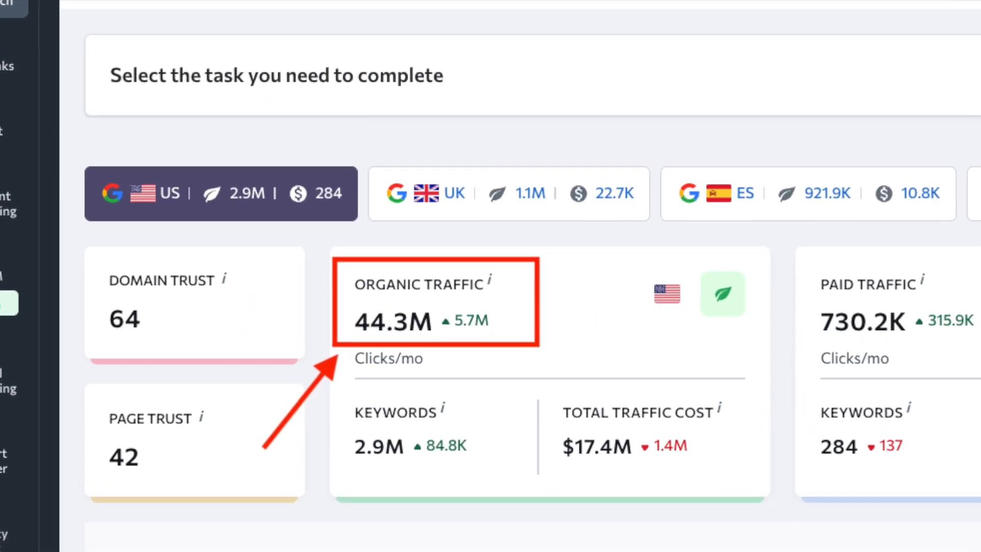
scroll(down, 3)
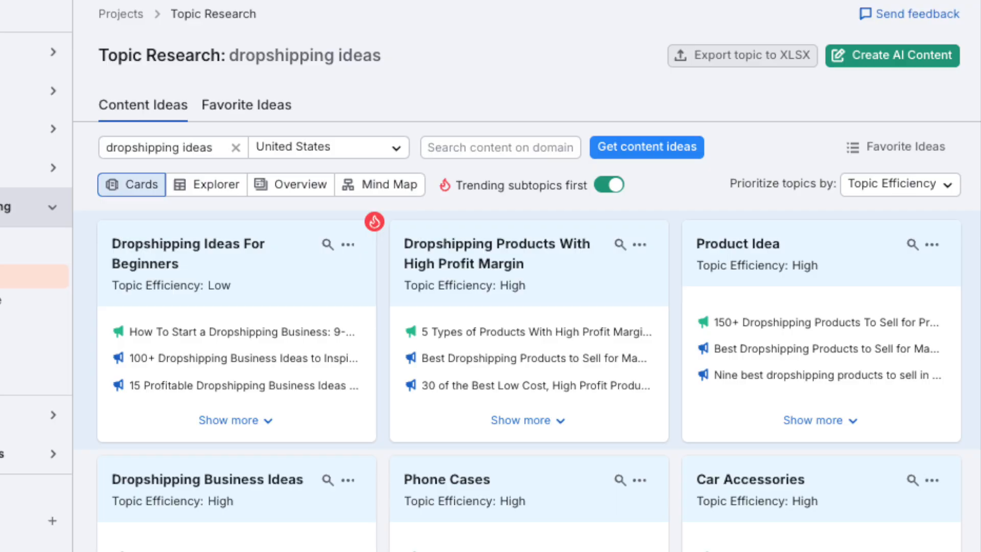
Step: Run Find Ideas in Content Idea Finder for 'Ecommerce trends' in the United States
scroll(down, 3)
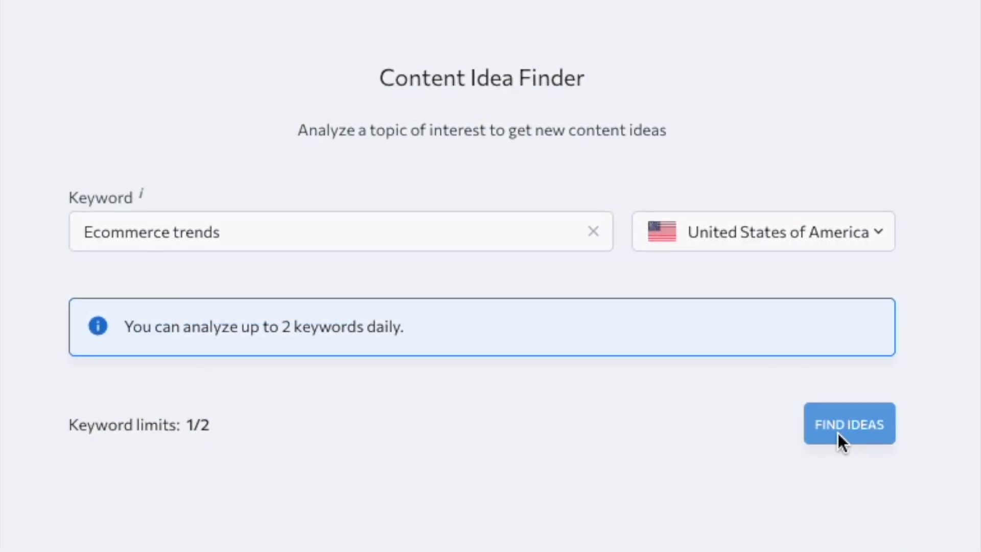
click(849, 423)
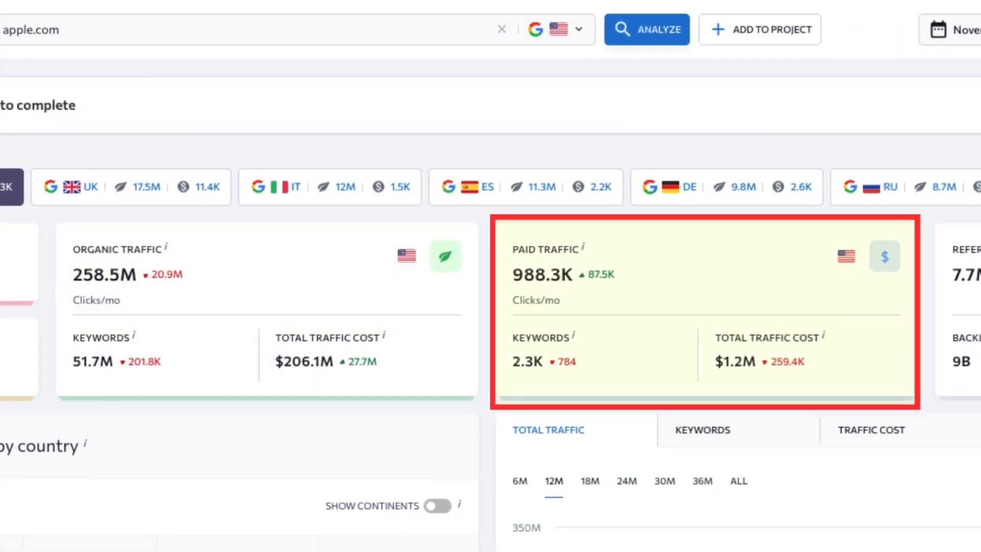
Step: Open apple.com's Paid Traffic Research and switch to the ads tab listing advertised pages
scroll(down, 3)
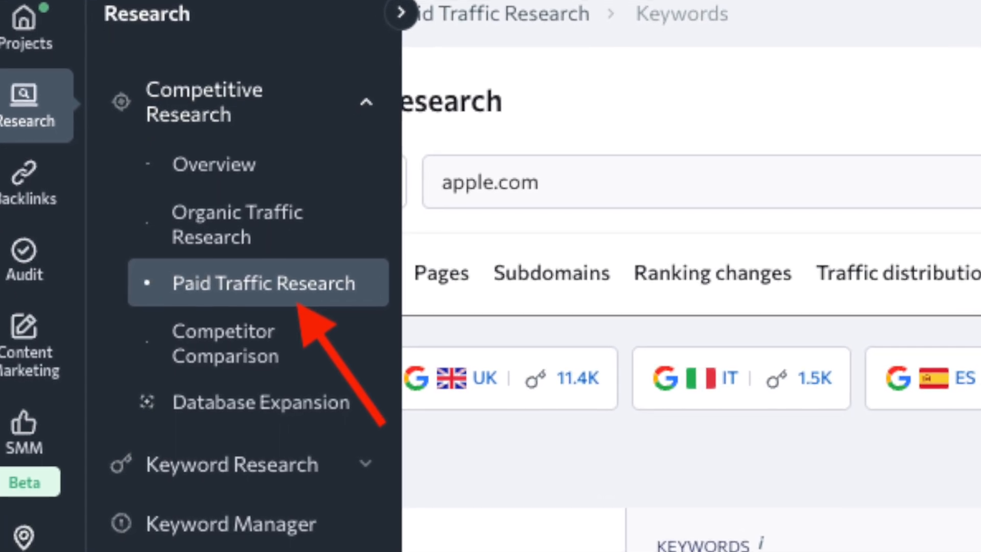
click(259, 282)
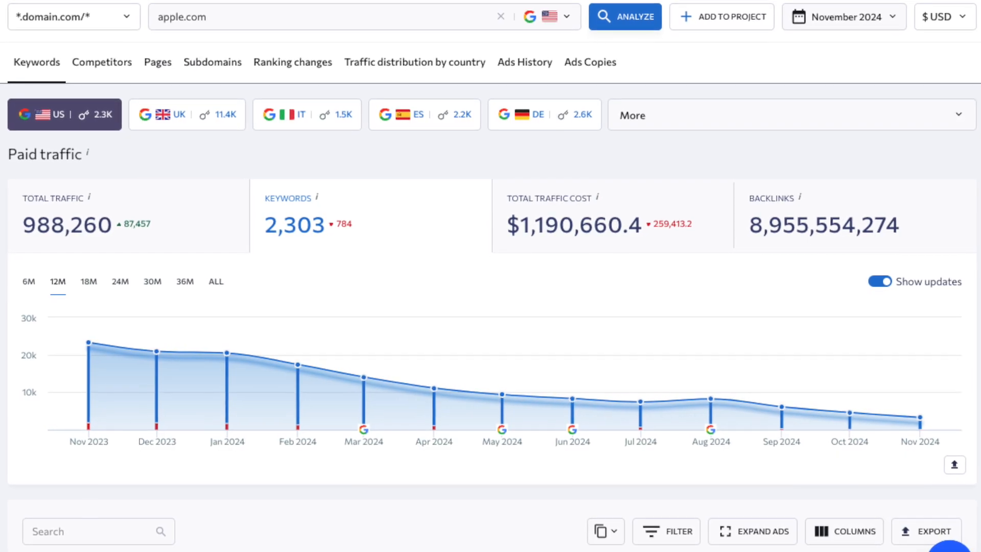
click(589, 63)
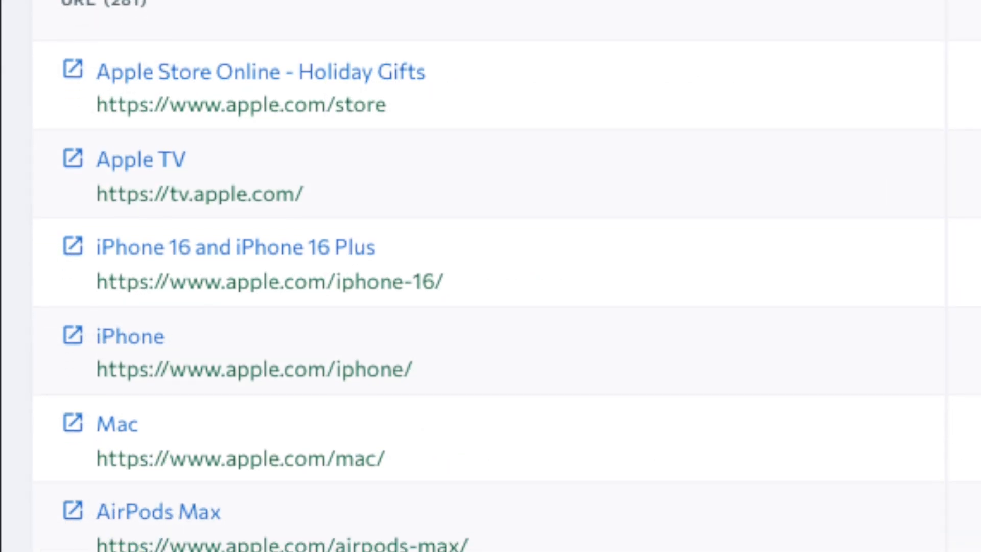
Step: Scroll the advertised URL list showing pages such as Apple TV and iPhone
scroll(down, 3)
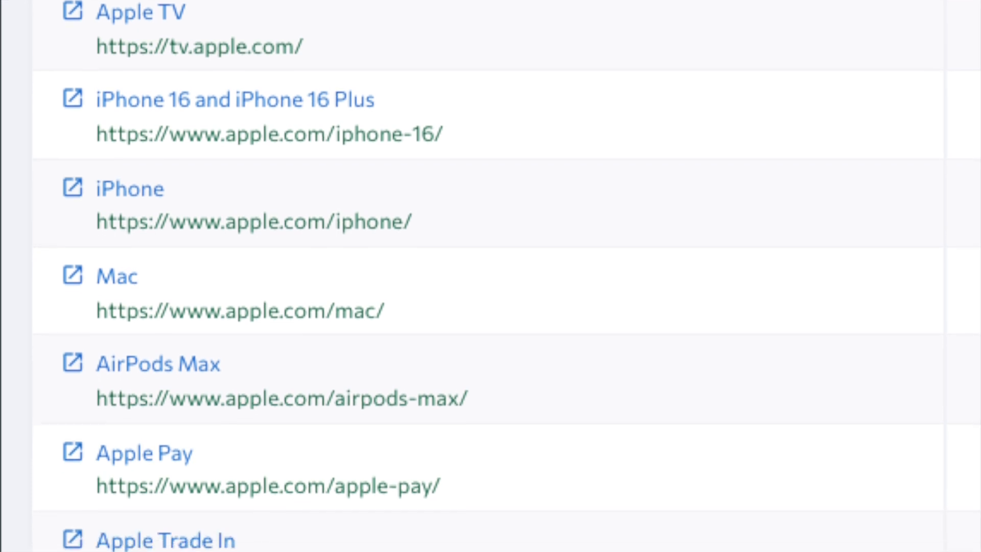
scroll(down, 3)
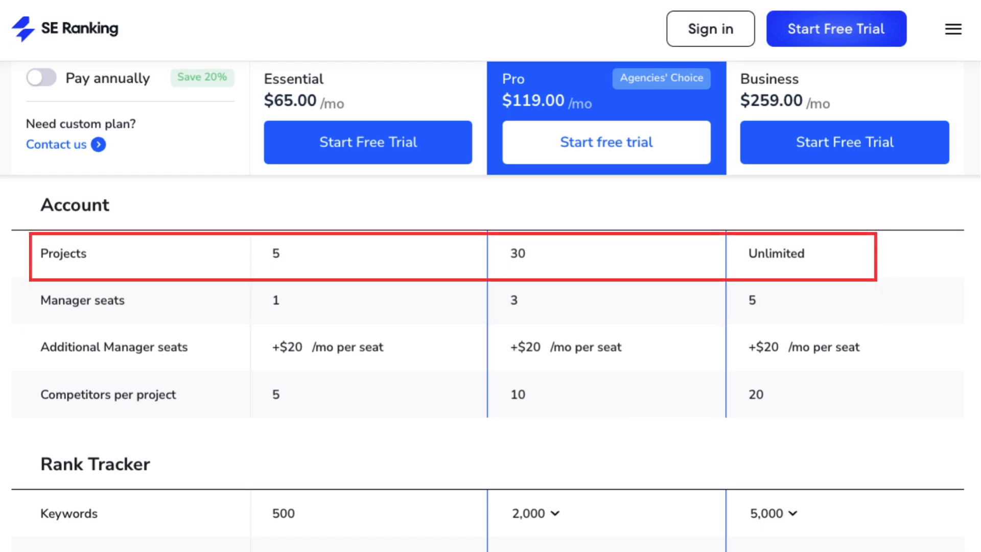
Step: Scroll the plan comparison down to the daily report limits (1,000, 5,000, 10,000) and historical data rows
scroll(down, 3)
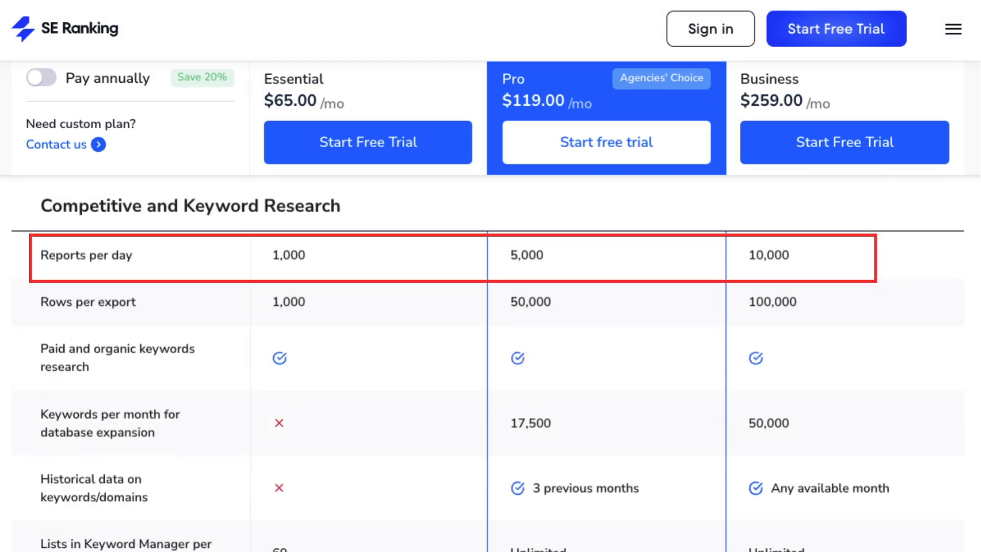
scroll(down, 3)
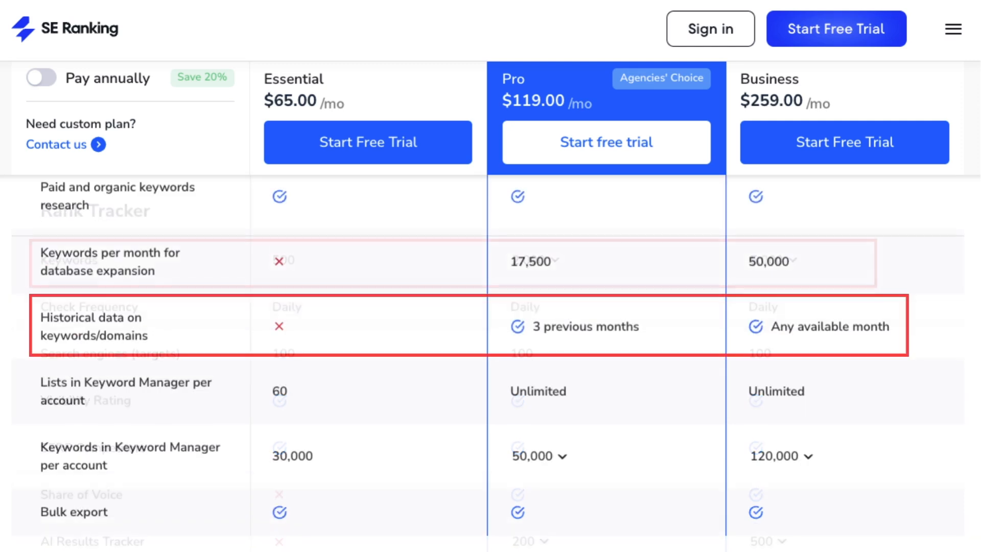